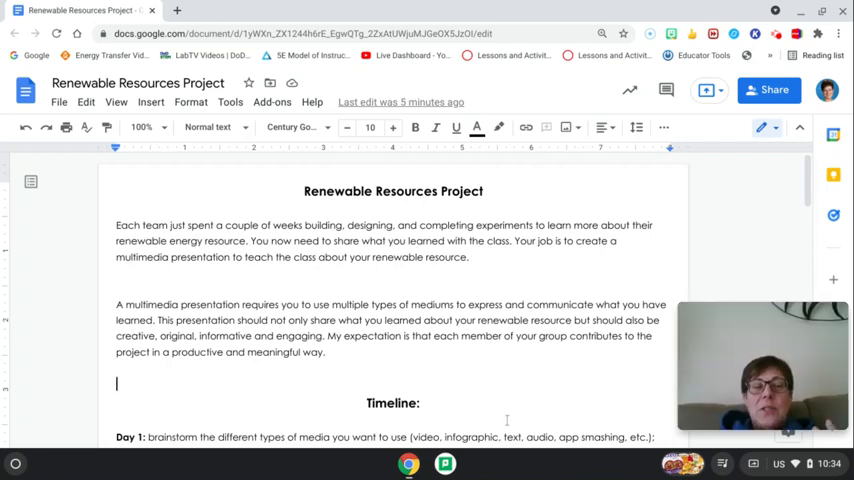
mouse_move(507, 420)
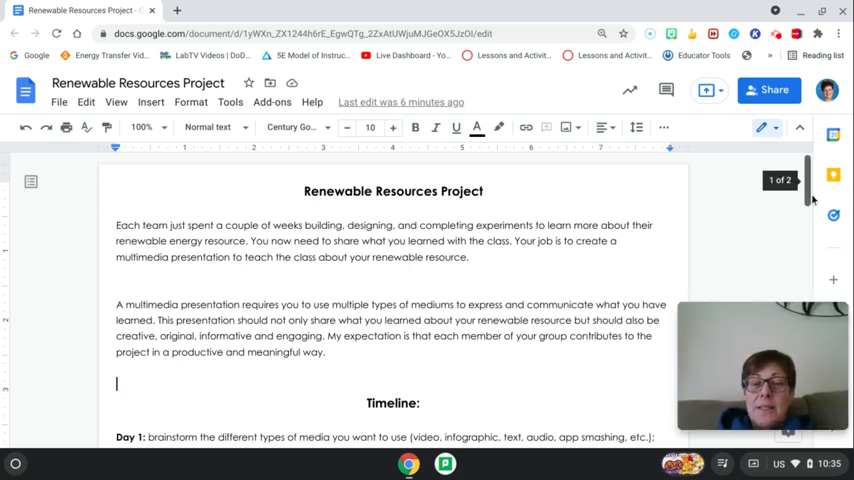
scroll("down", 3)
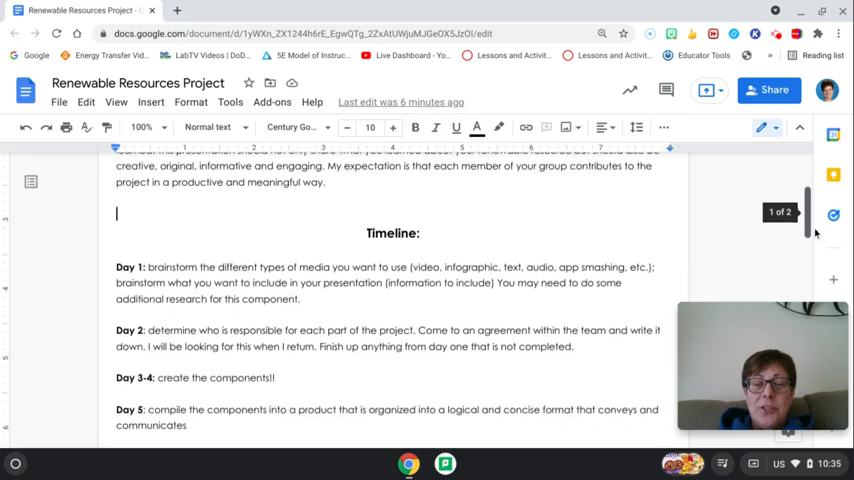
scroll("down", 3)
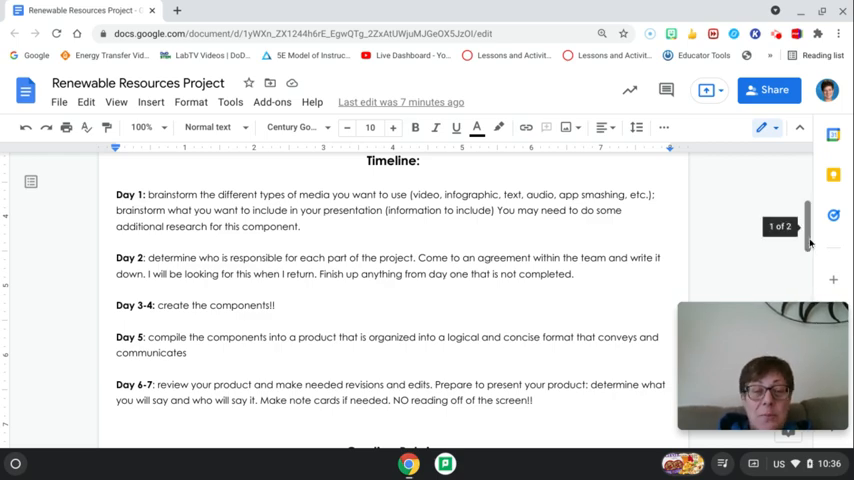
scroll("down", 3)
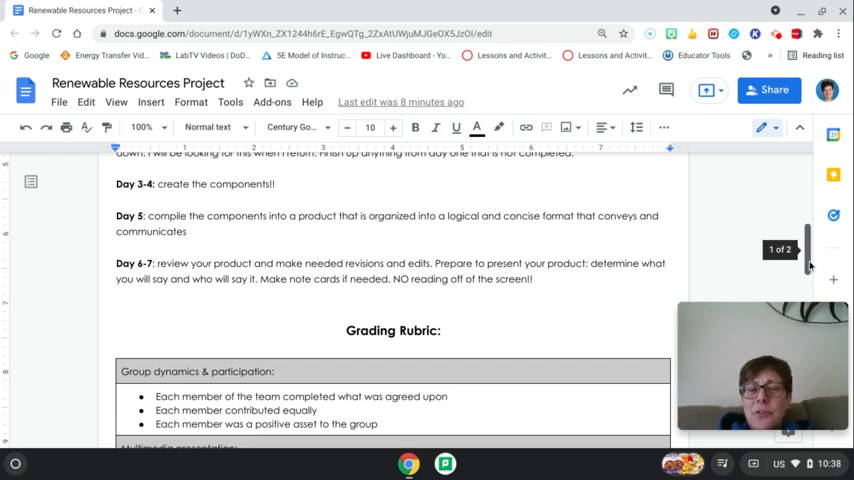
scroll("down", 3)
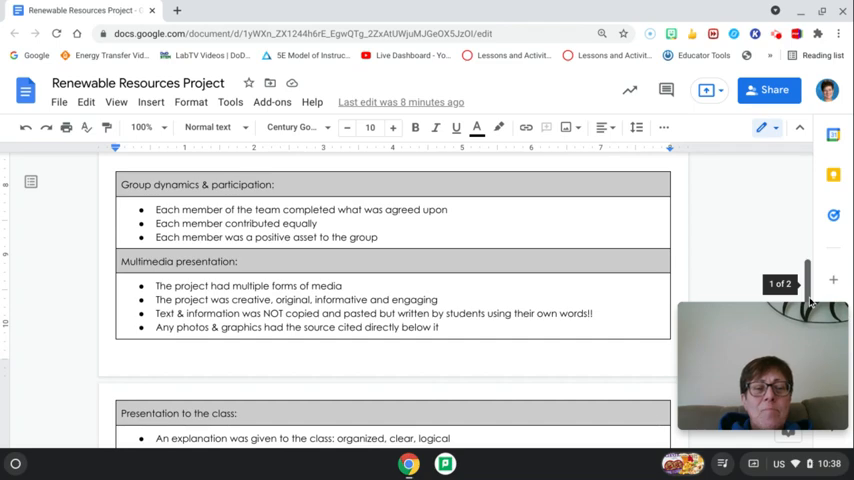
scroll("up", 3)
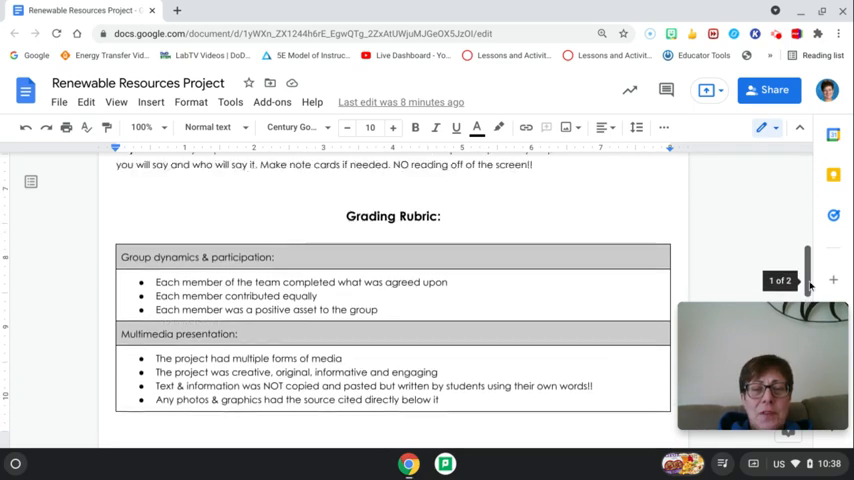
scroll("up", 3)
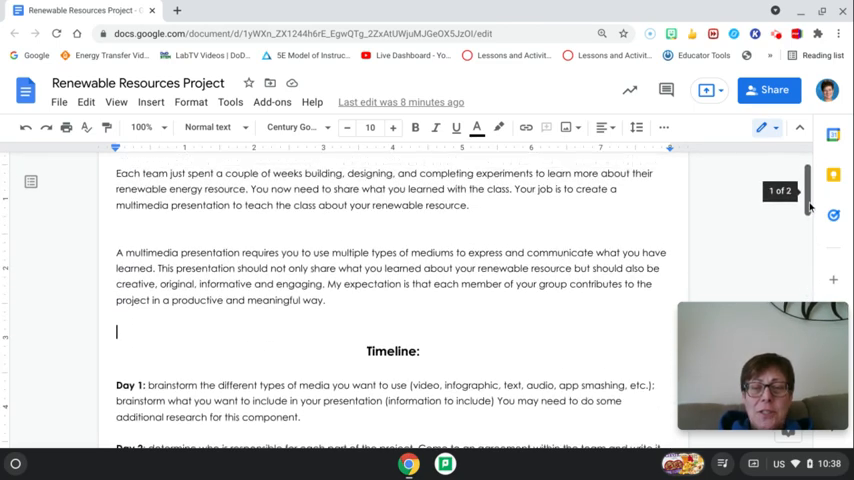
scroll("up", 3)
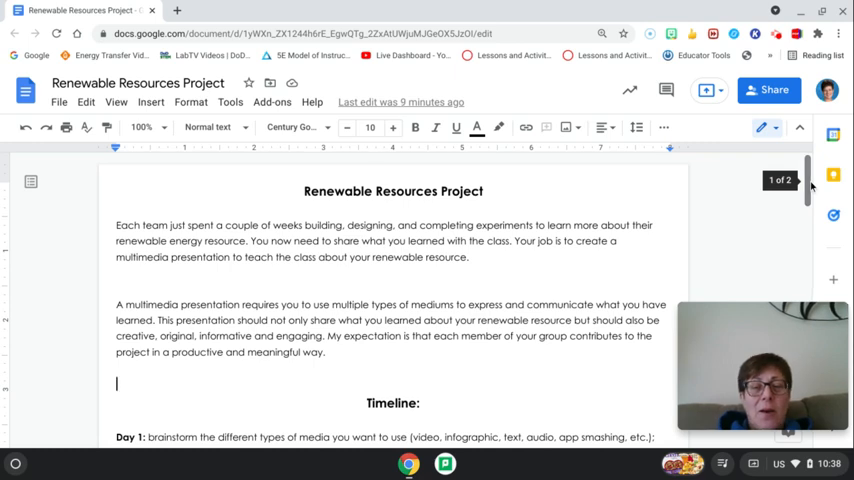